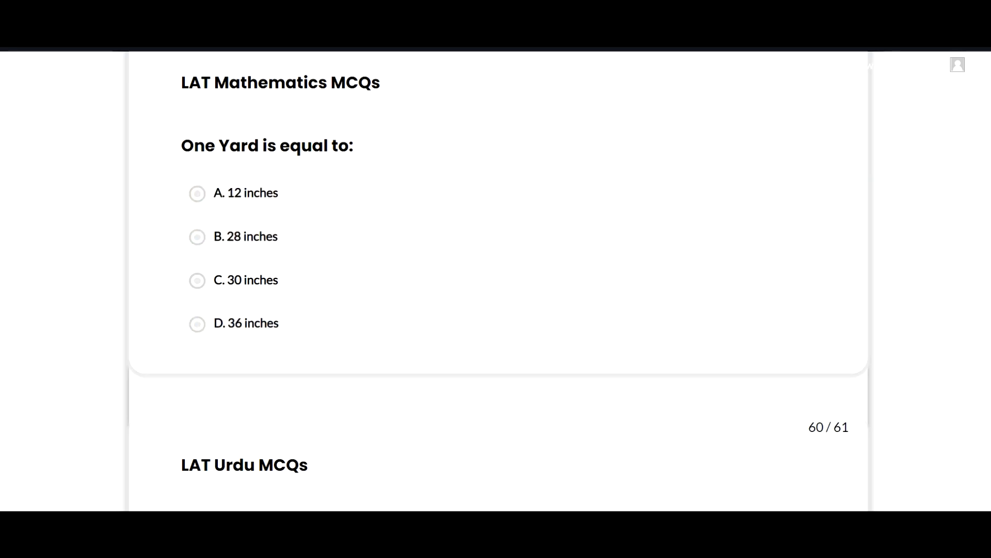
Step: Answer 'One Yard is equal to' with option D, 36 inches, marked correct
left_click(198, 324)
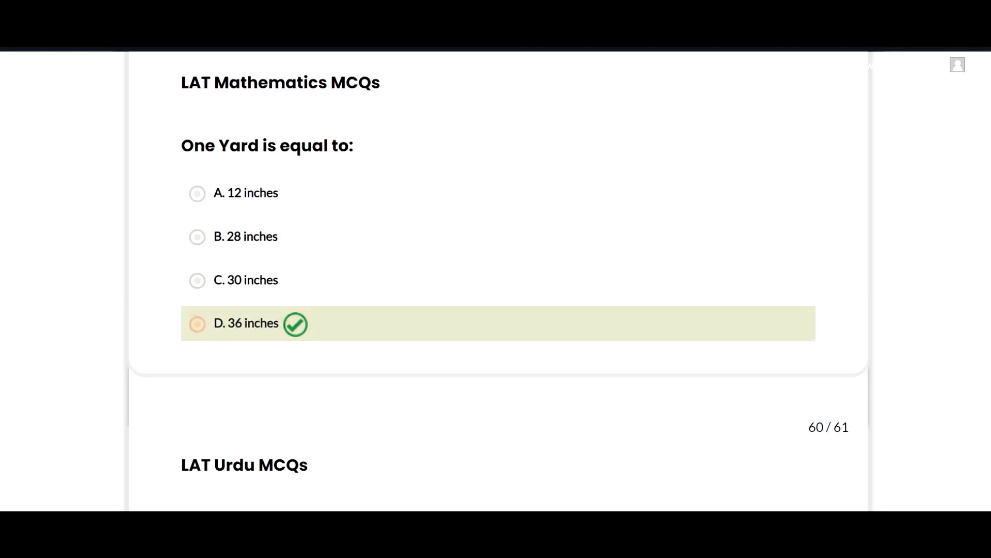
left_click(197, 323)
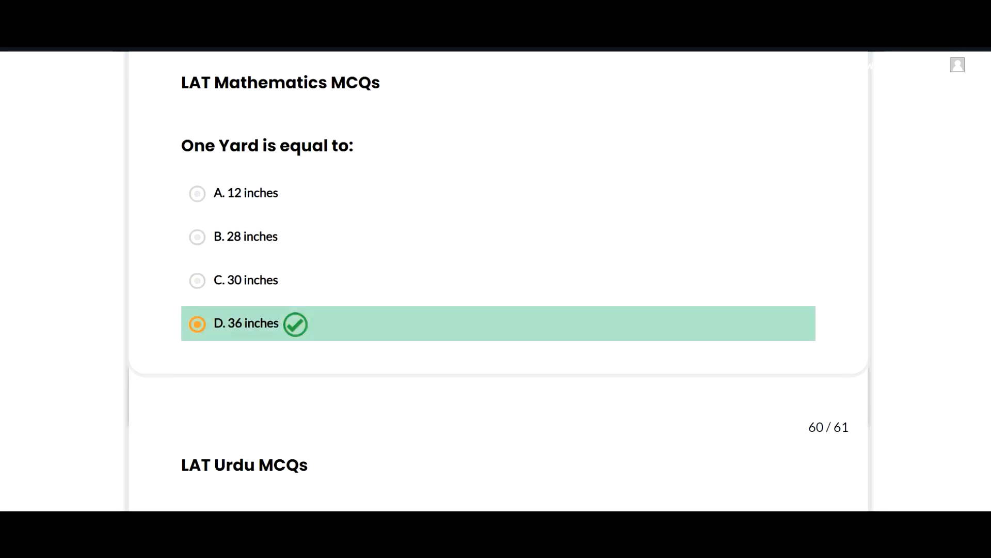
Step: Choose option A for the LAT Urdu question on the singular of حادثات
scroll("down", 3)
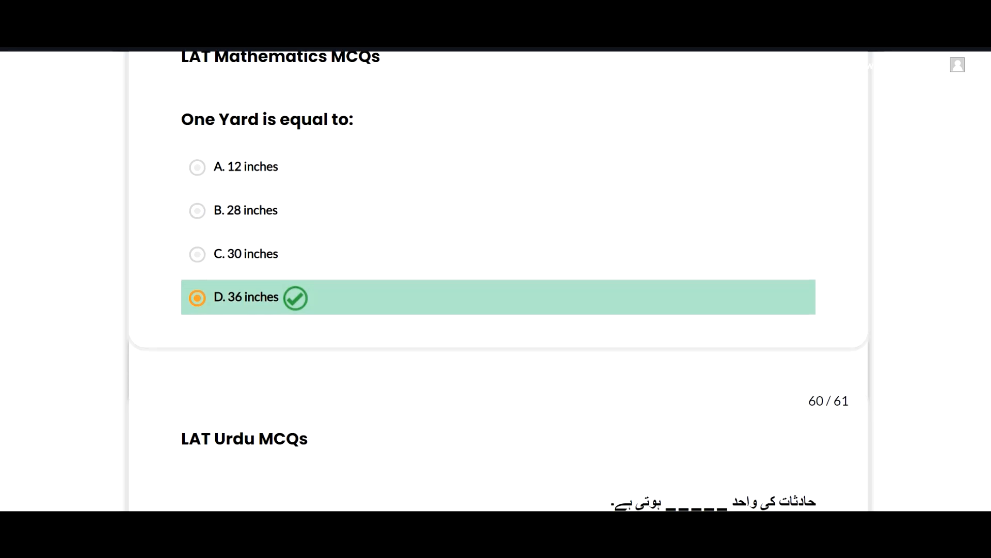
scroll("down", 3)
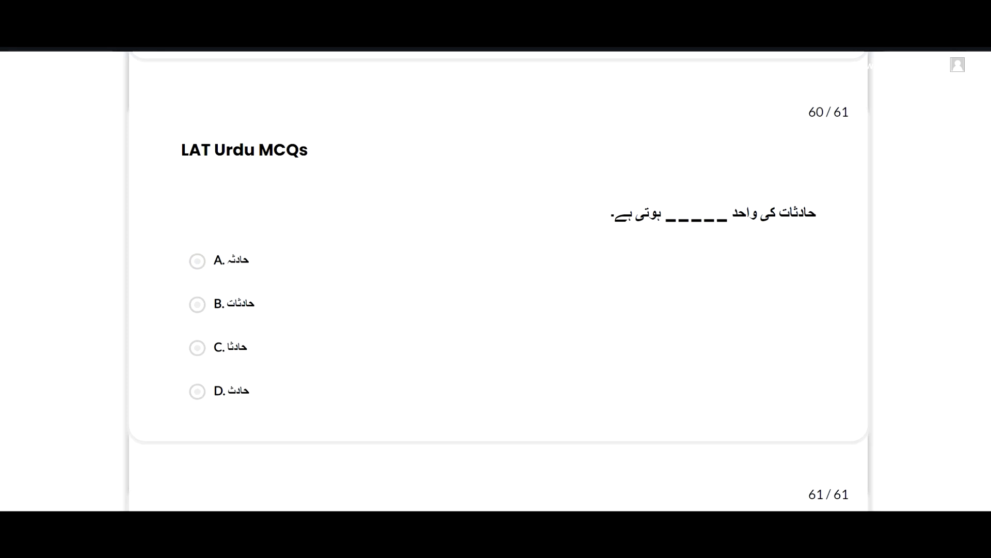
left_click(198, 260)
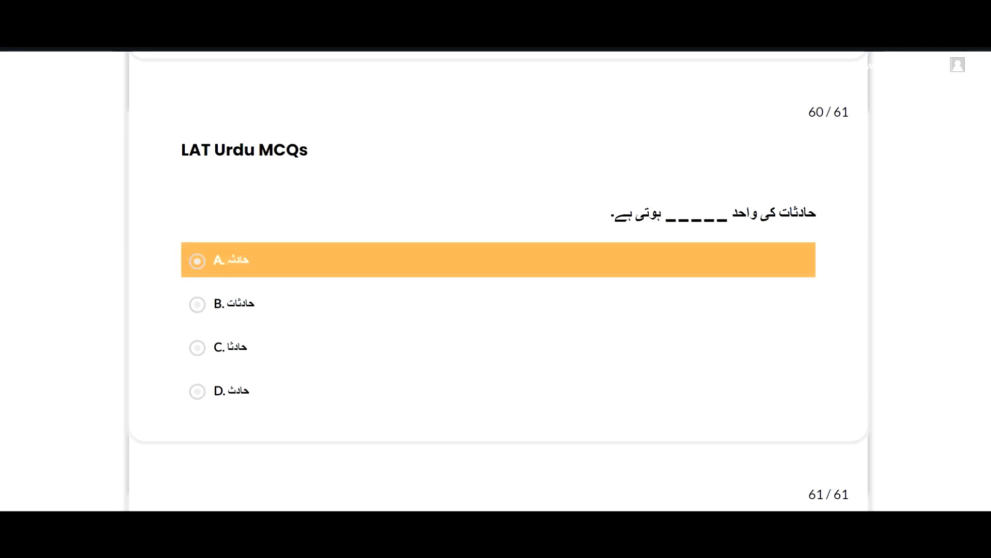
Step: Answer final question 61/61 with option B, حرکات, shown correct above See Result
scroll("down", 3)
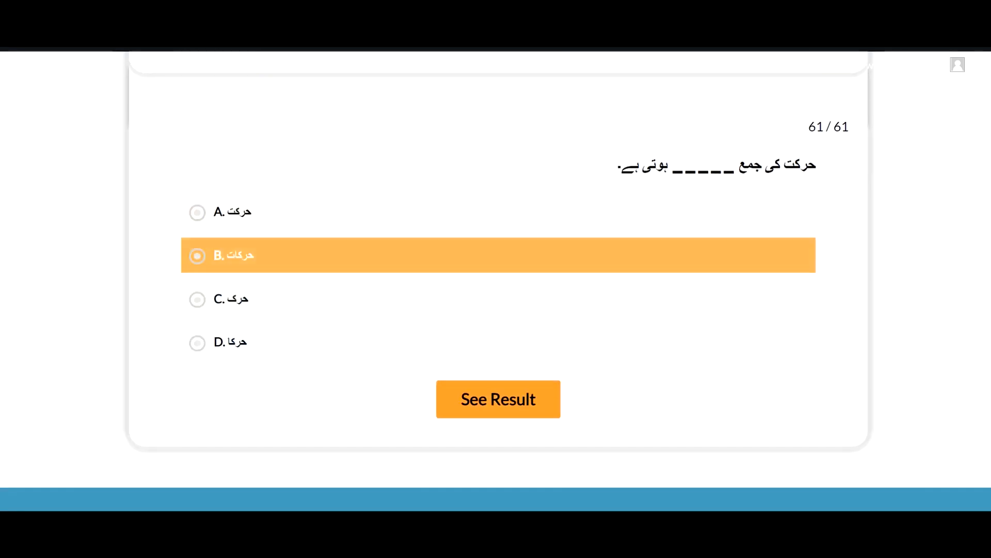
left_click(498, 399)
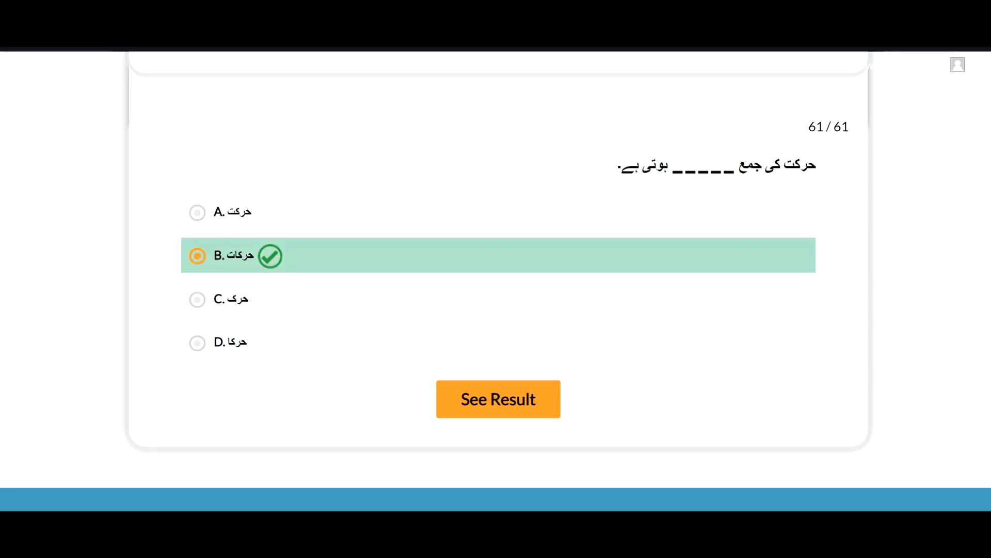